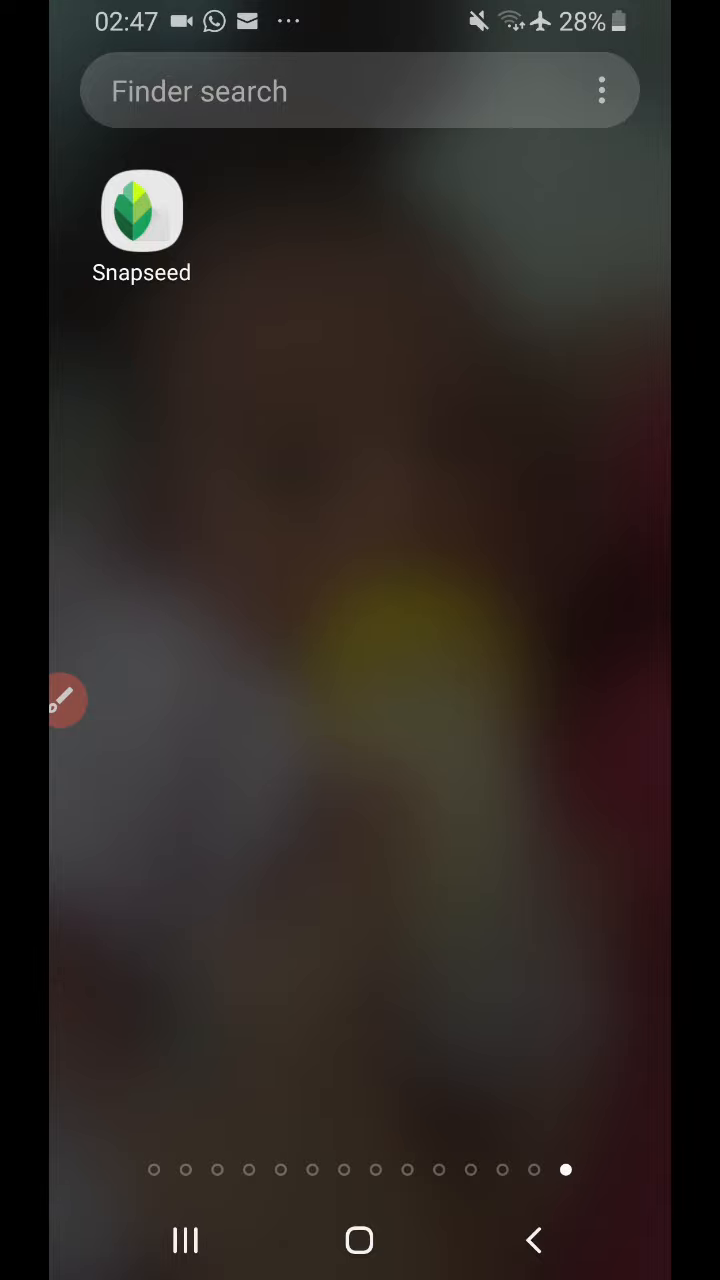
# Launch Snapseed and load the young boy portrait from Recent for editing.
pyautogui.click(140, 212)
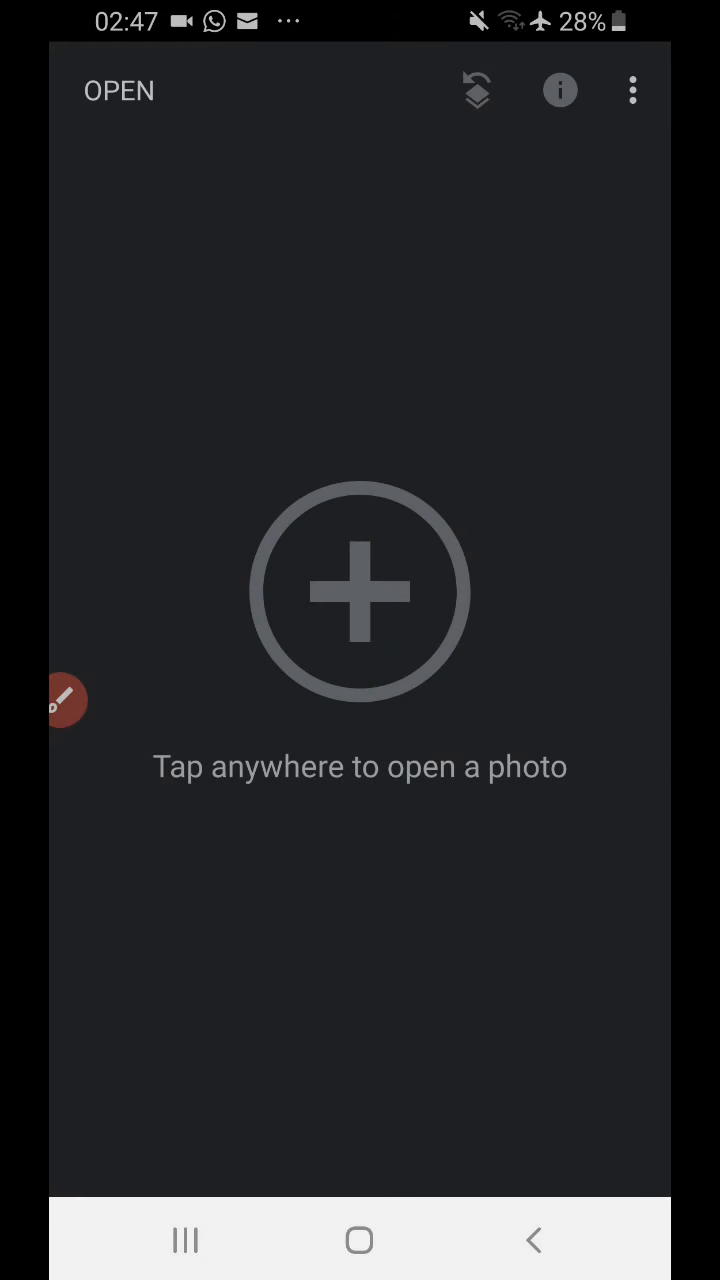
pyautogui.click(360, 590)
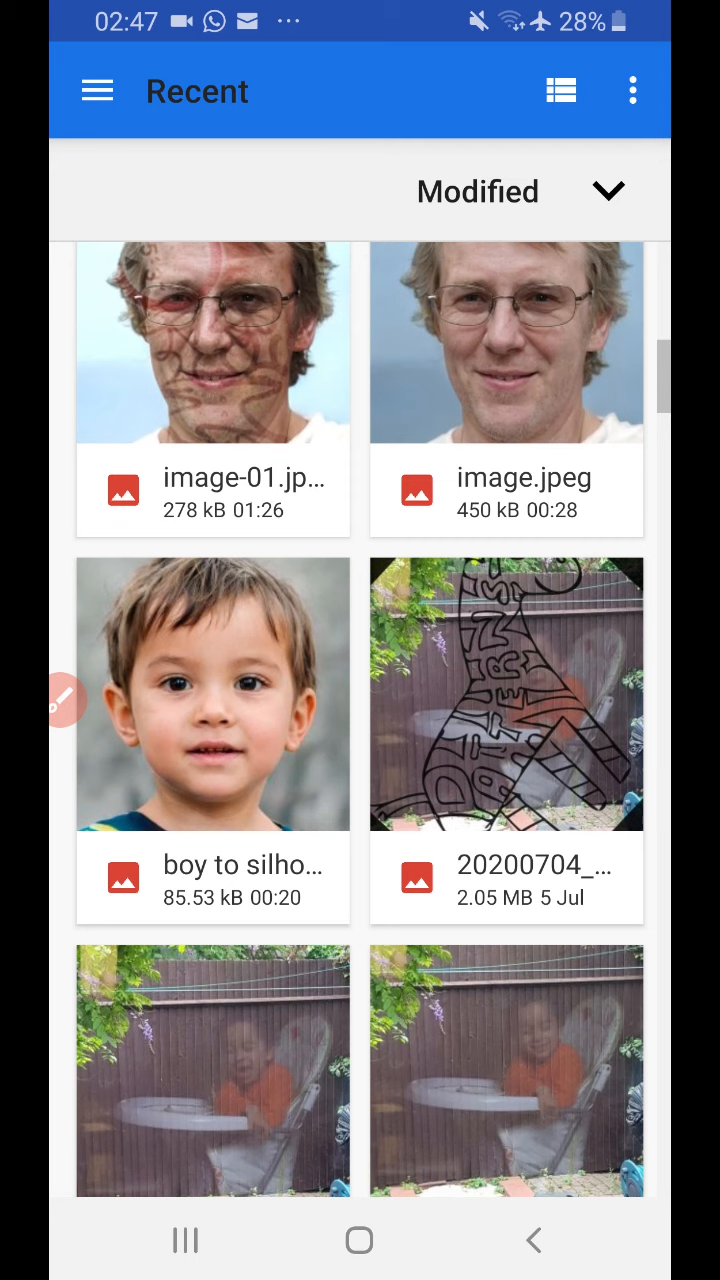
pyautogui.click(212, 696)
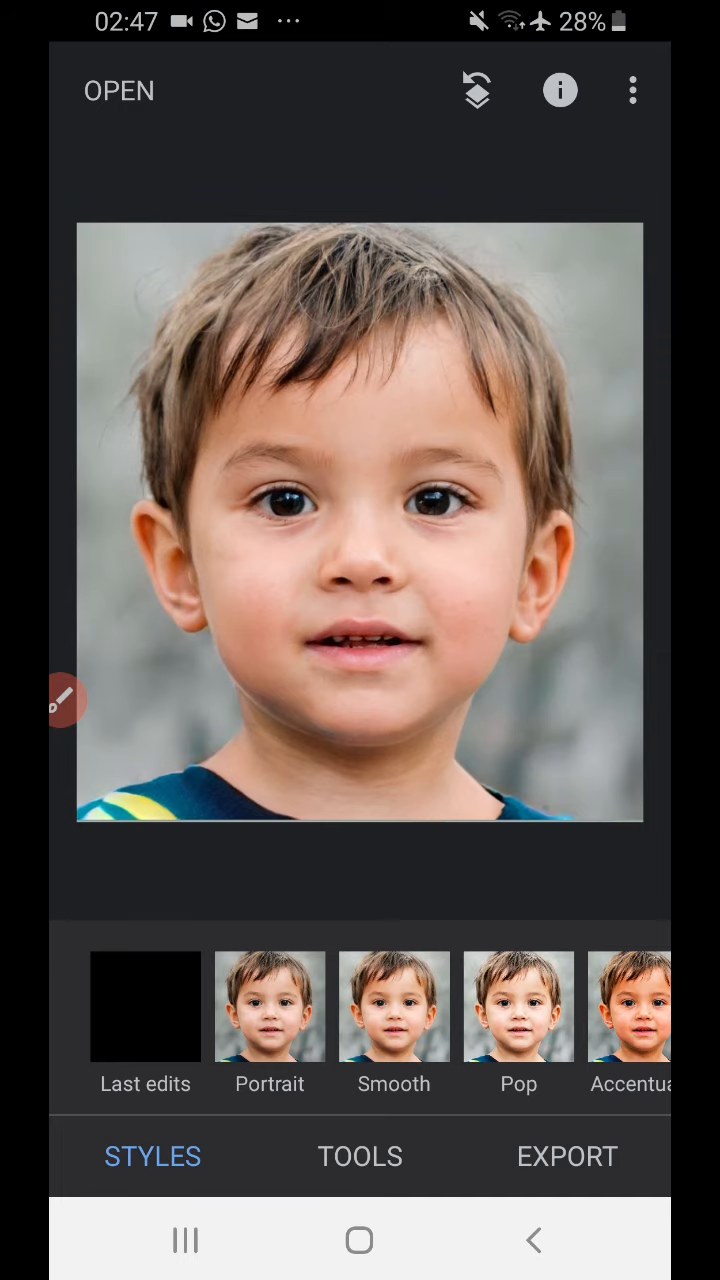
# Add a kaleidoscope image from Recent as the Double Exposure texture over the portrait.
pyautogui.click(360, 1156)
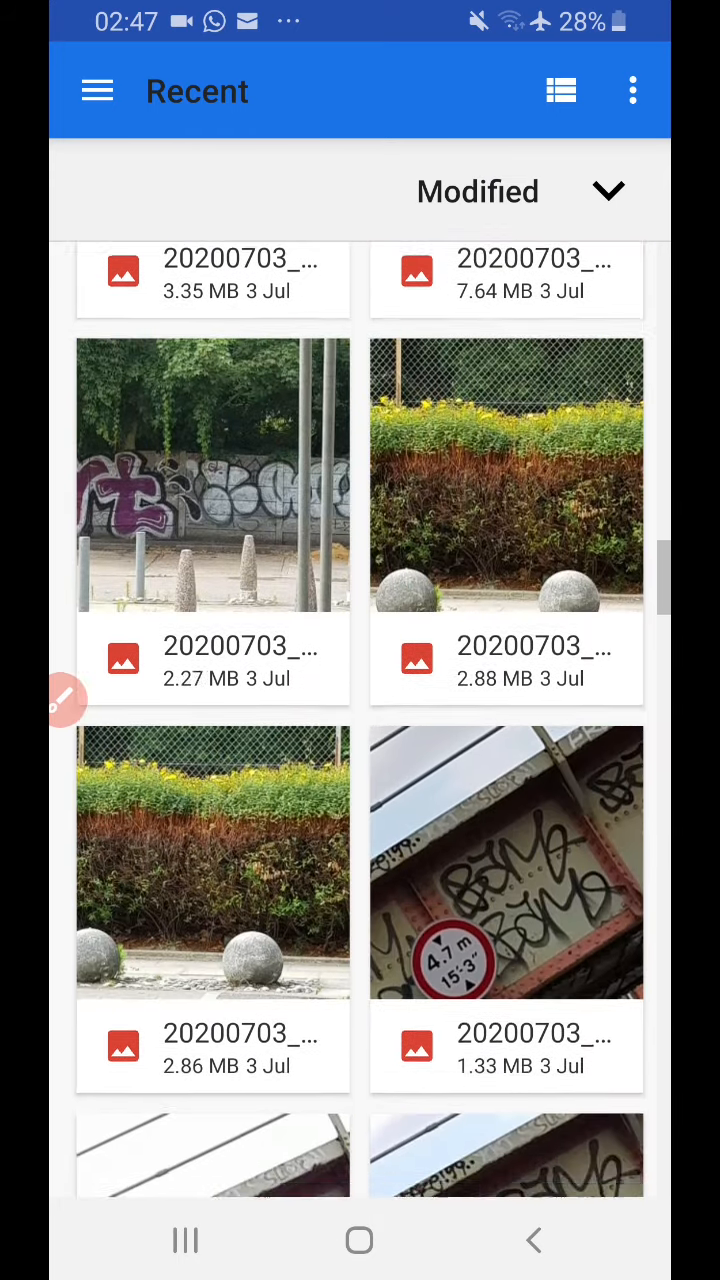
pyautogui.scroll(-3)
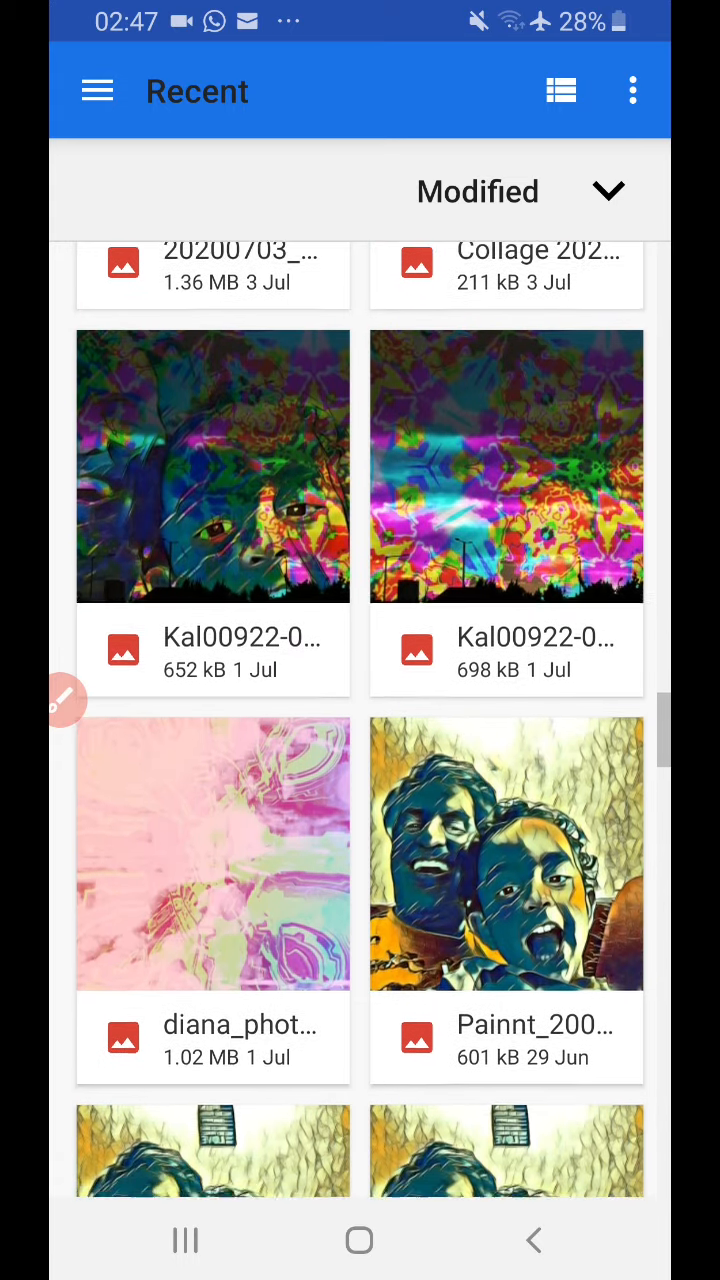
pyautogui.scroll(-3)
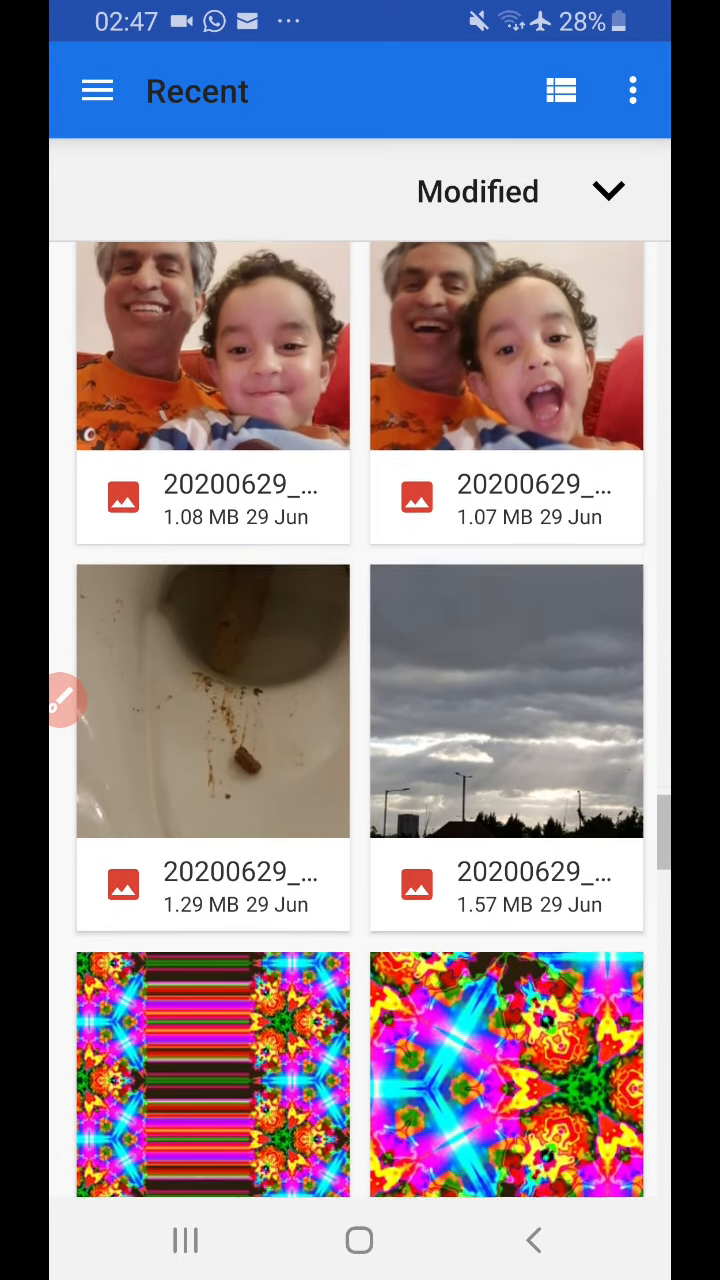
pyautogui.scroll(-3)
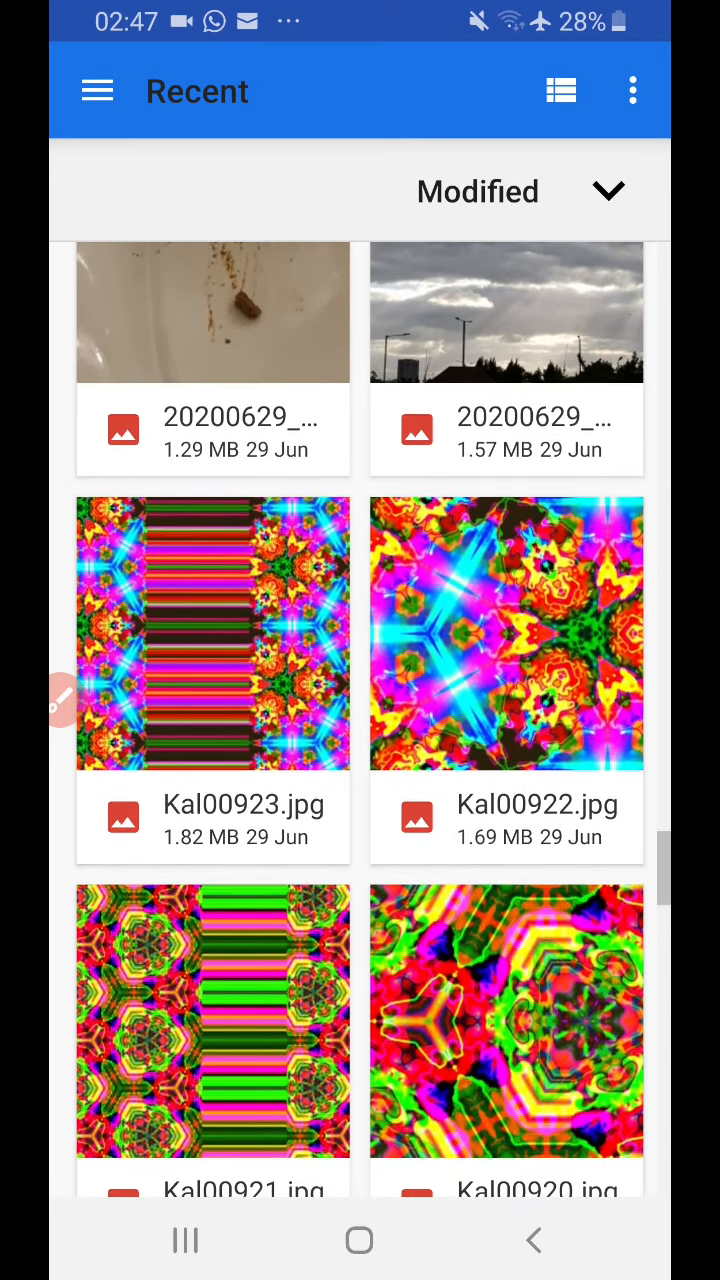
pyautogui.scroll(3)
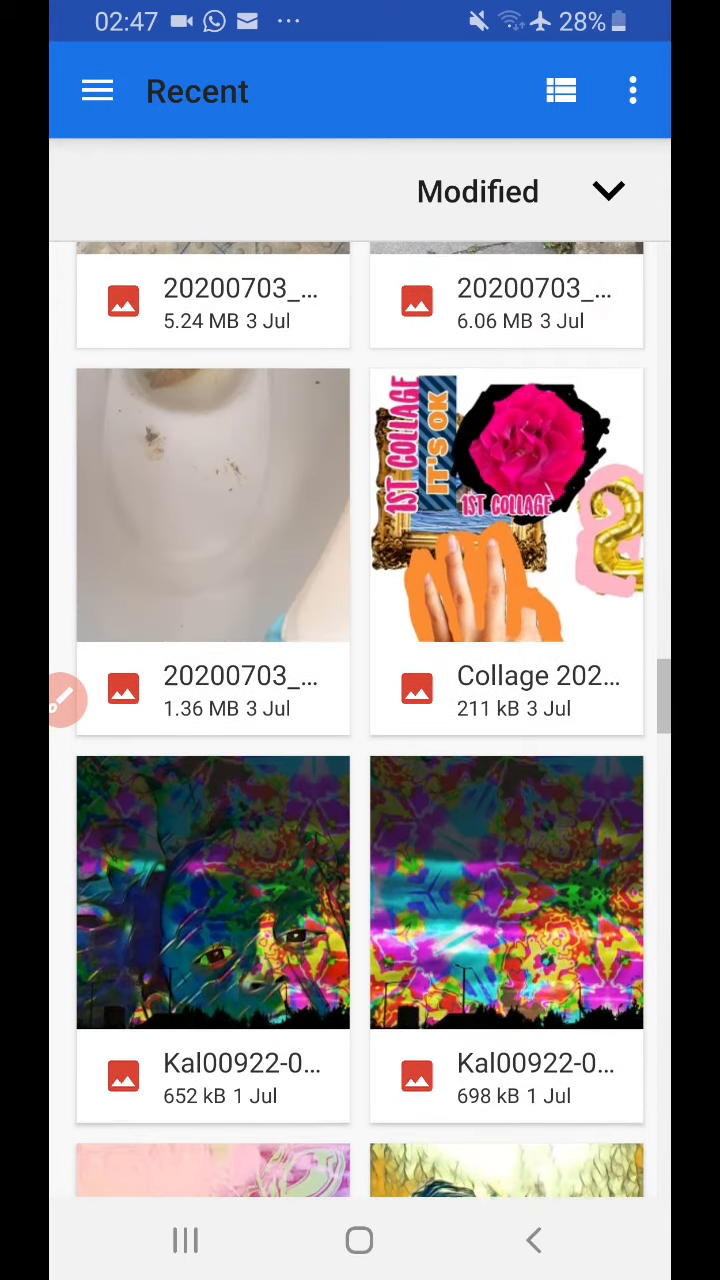
pyautogui.scroll(3)
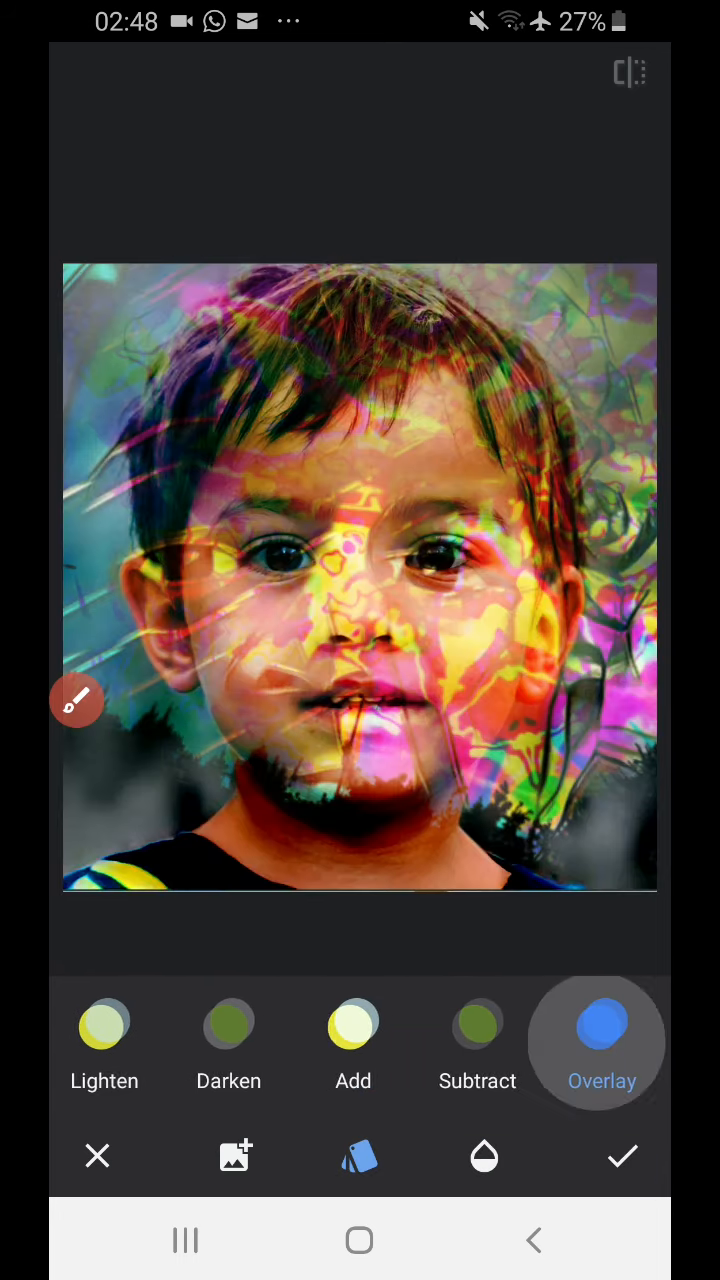
# Preview the Lighten blend, then set the texture blend mode to Default.
pyautogui.click(602, 1024)
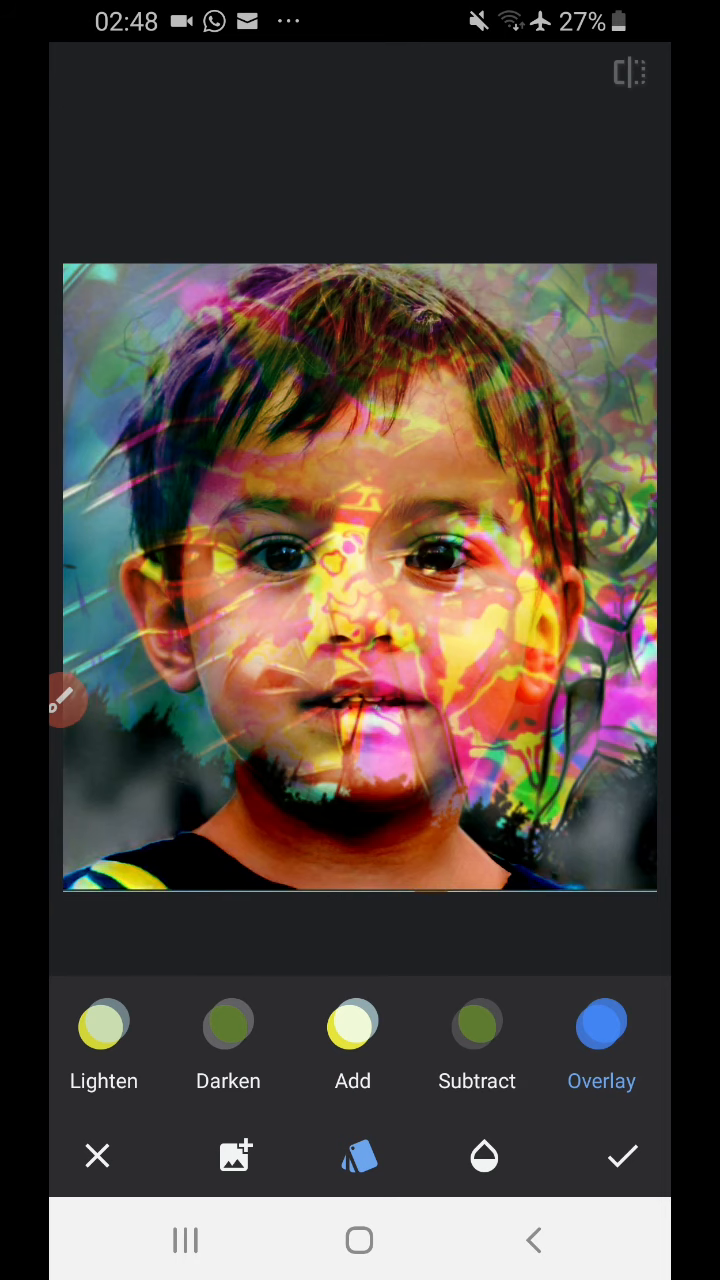
pyautogui.click(104, 1024)
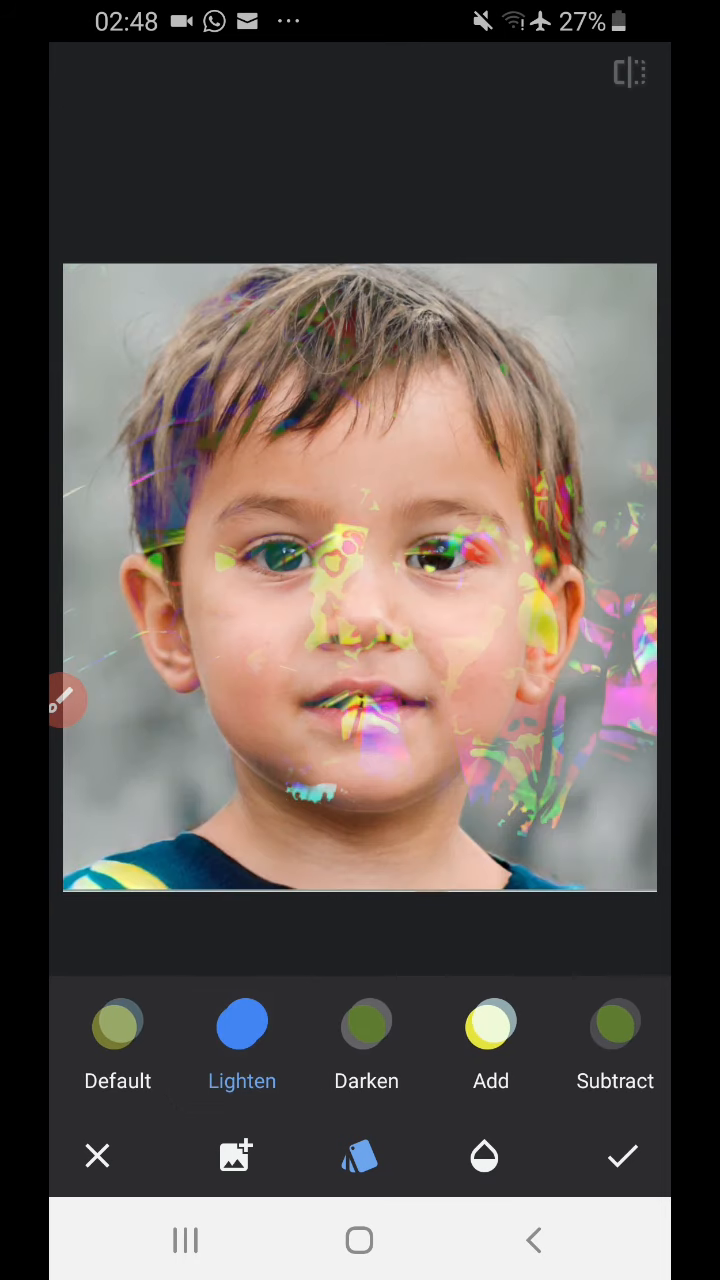
pyautogui.click(360, 1022)
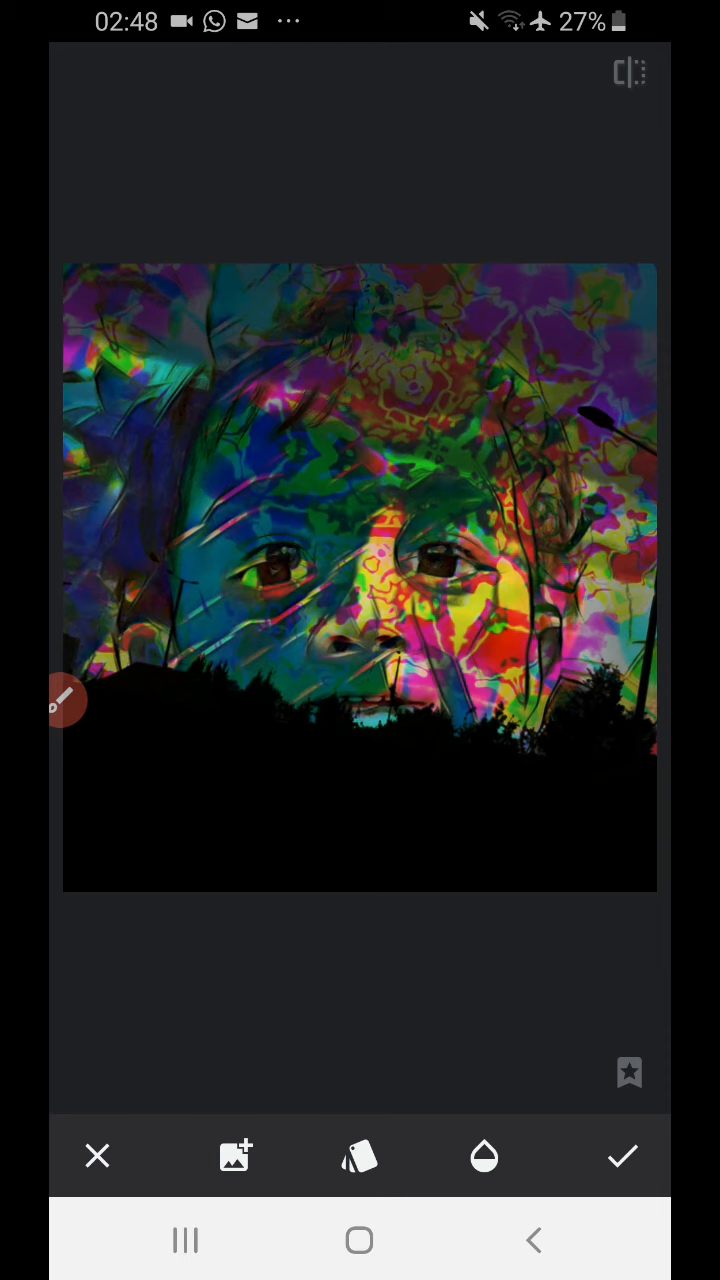
# Lower the texture opacity so the face shows through and apply the double exposure.
pyautogui.click(484, 1156)
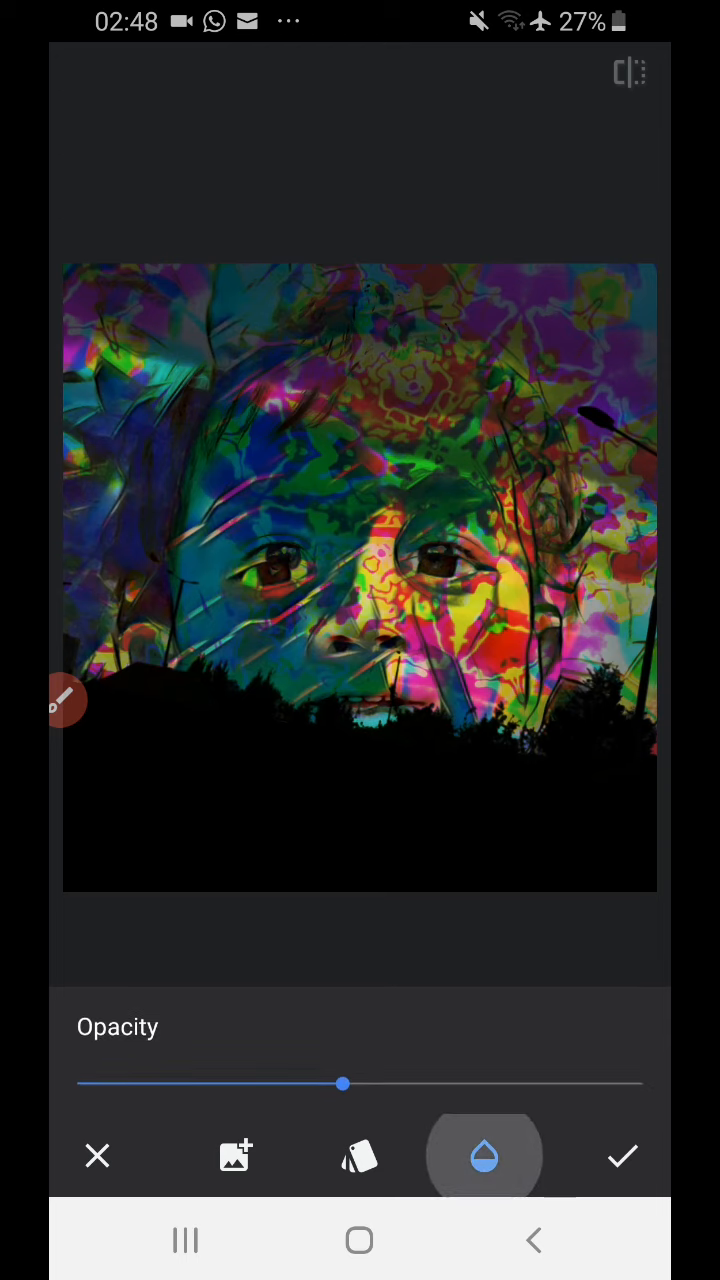
pyautogui.moveTo(344, 1084); pyautogui.dragTo(376, 1072)
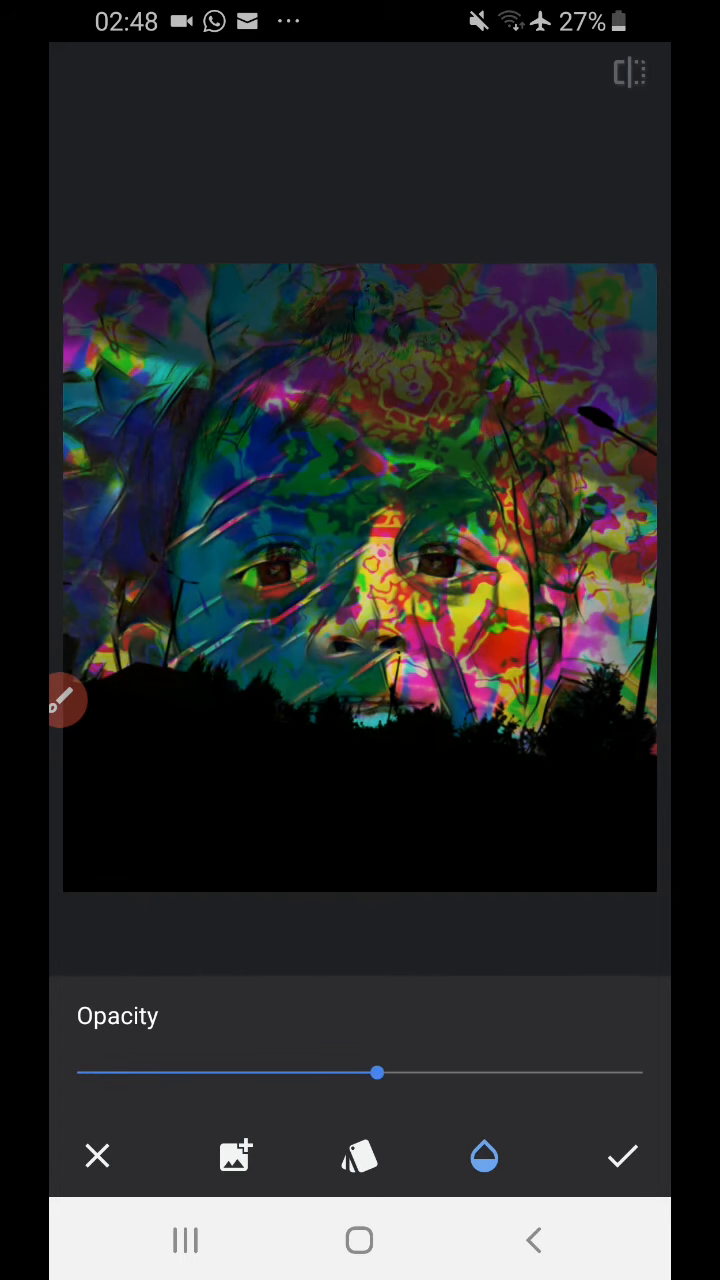
pyautogui.moveTo(376, 1072); pyautogui.dragTo(256, 1072)
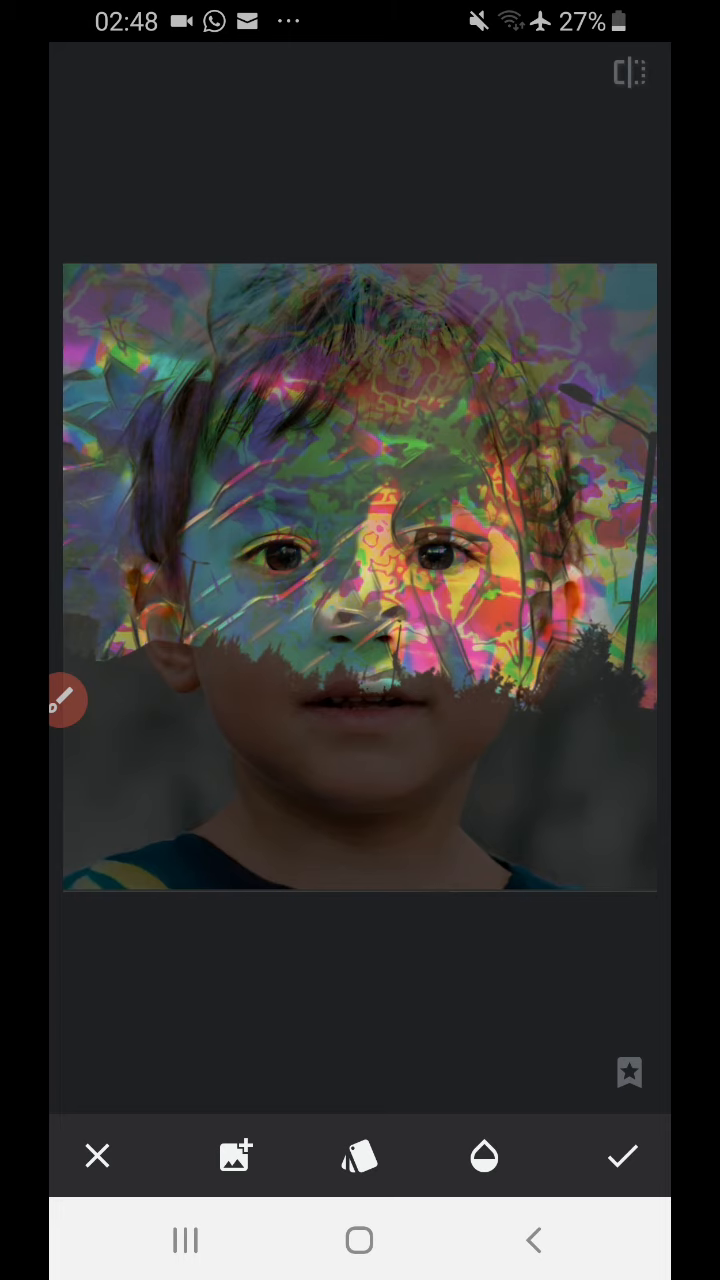
pyautogui.click(622, 1156)
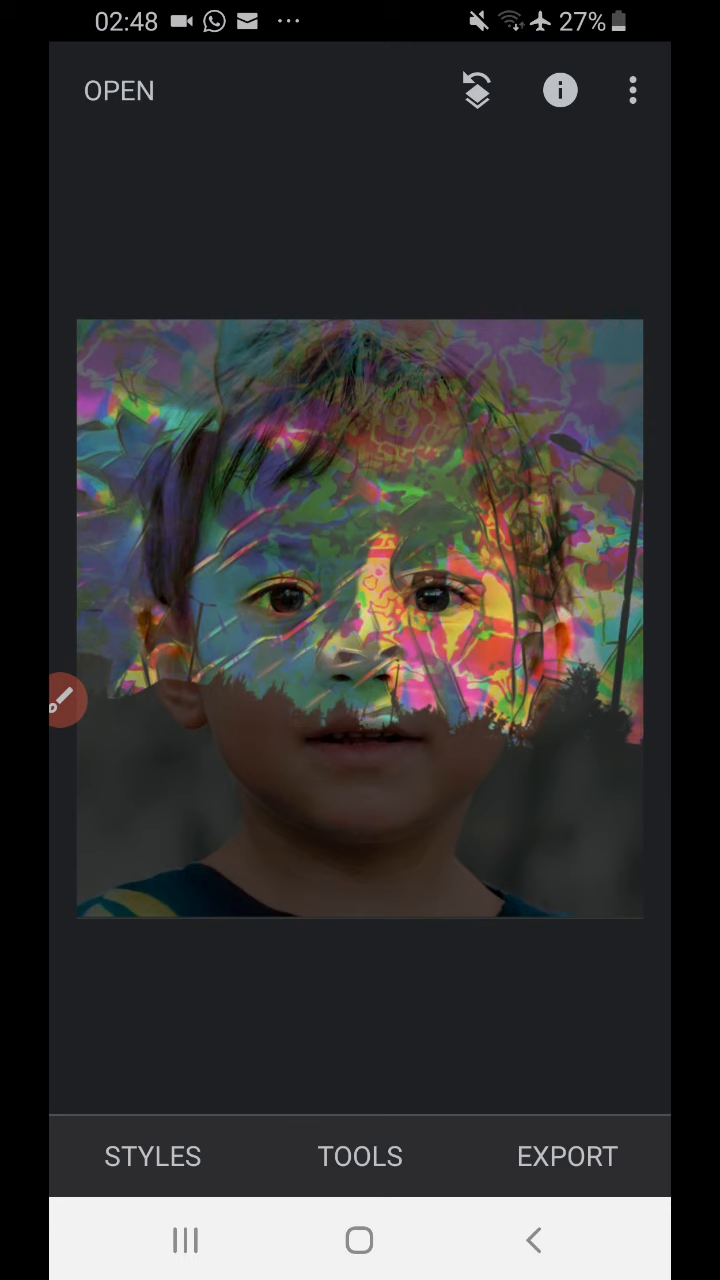
# Inspect the double-exposed portrait, then bring up the Undo / Revert / View edits menu.
pyautogui.click(62, 700)
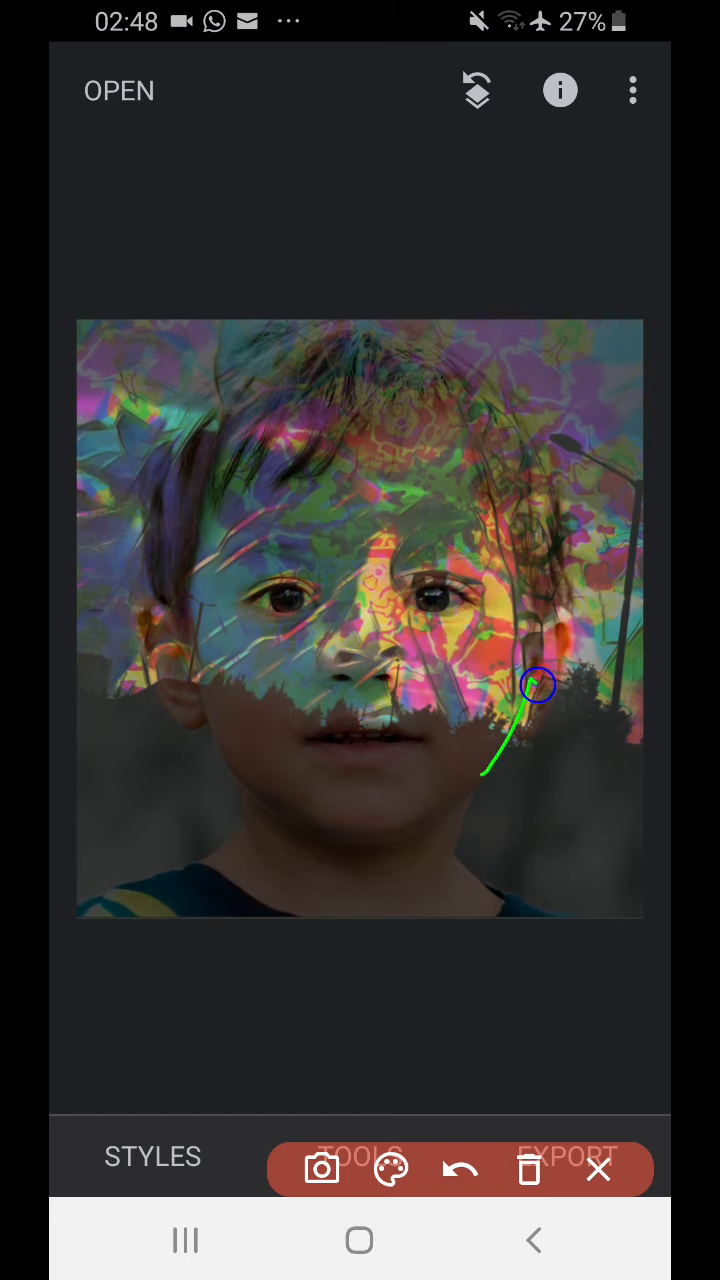
pyautogui.moveTo(534, 684); pyautogui.dragTo(116, 592)
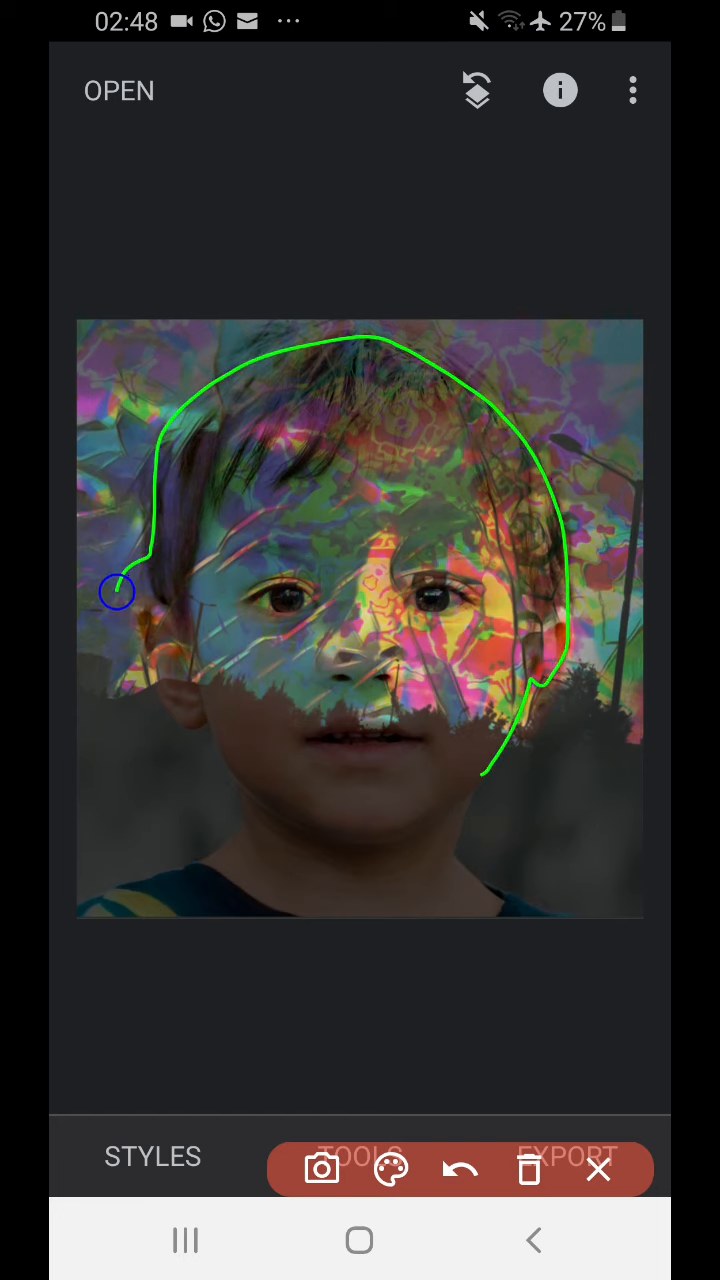
pyautogui.moveTo(116, 592); pyautogui.dragTo(624, 624)
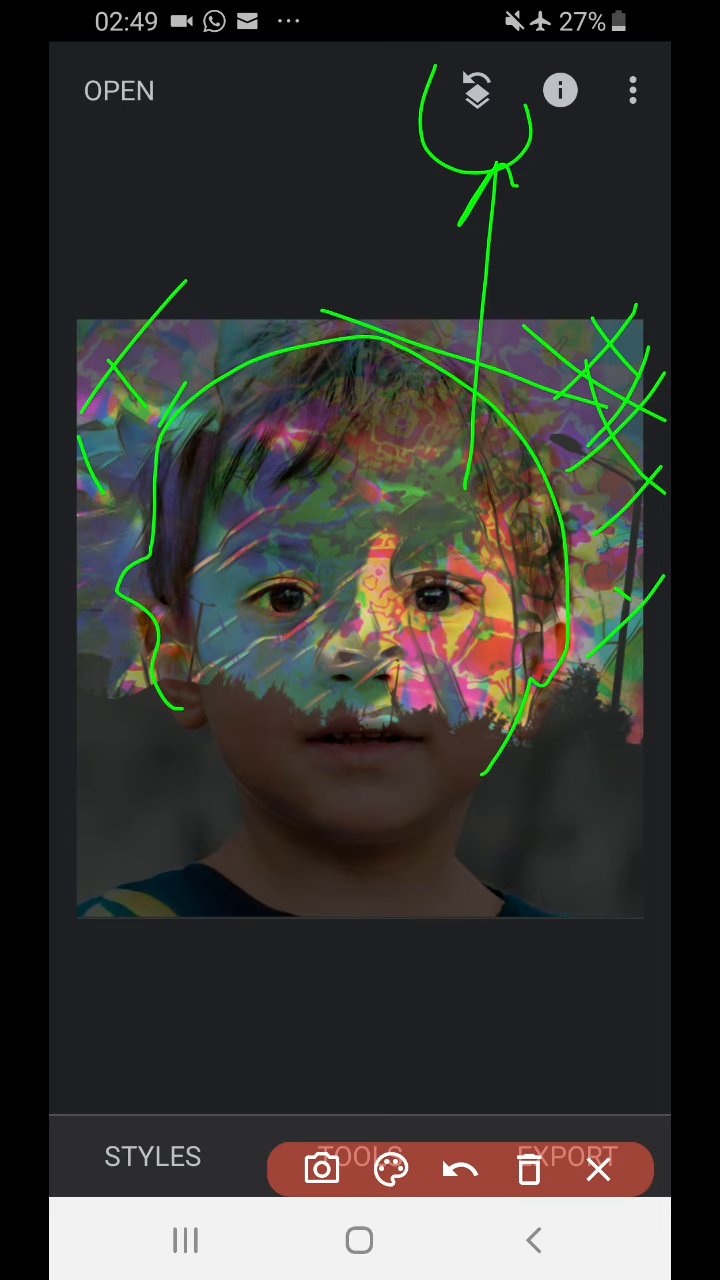
pyautogui.click(598, 1168)
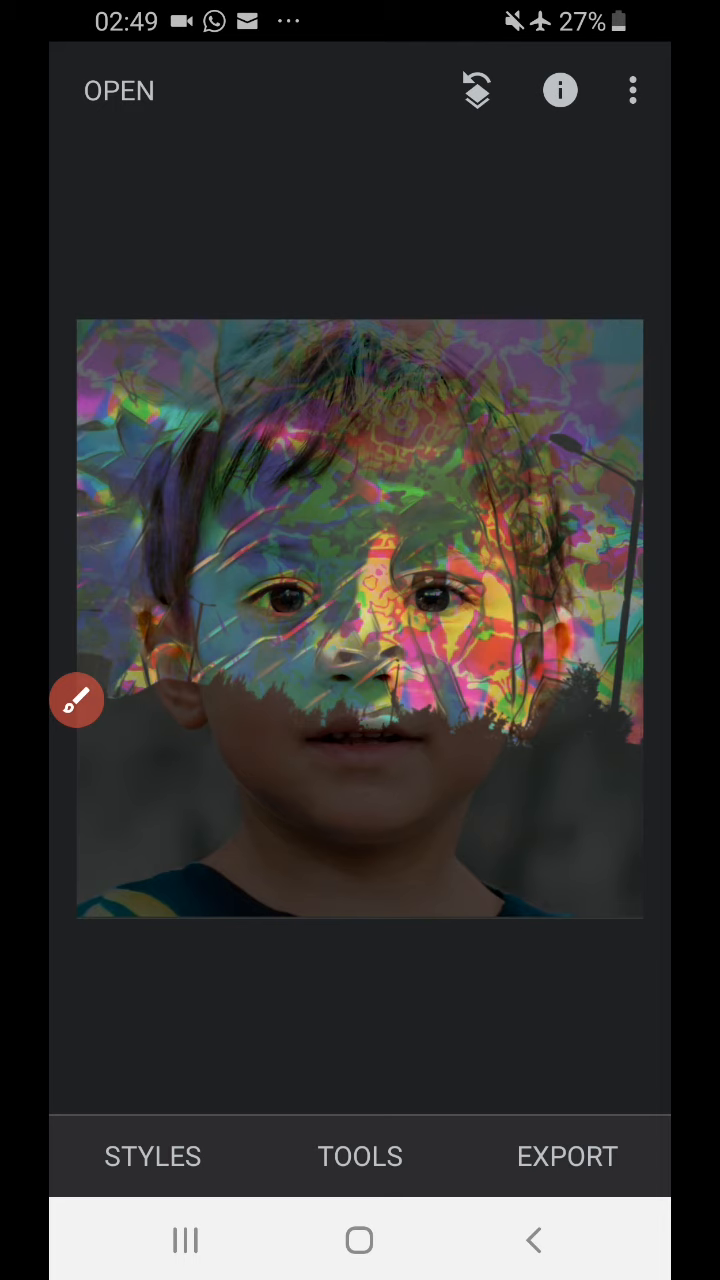
pyautogui.click(632, 90)
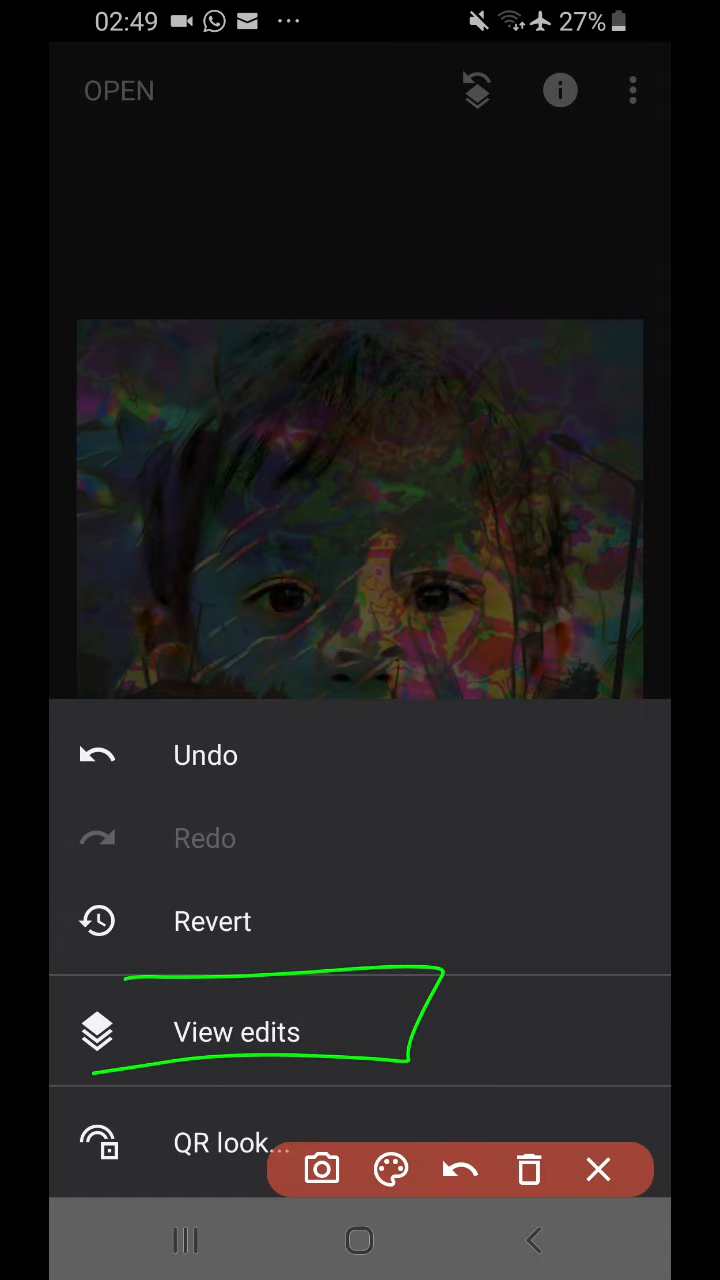
# From View edits, enter the mask editor for the Double Exposure edit.
pyautogui.click(236, 1032)
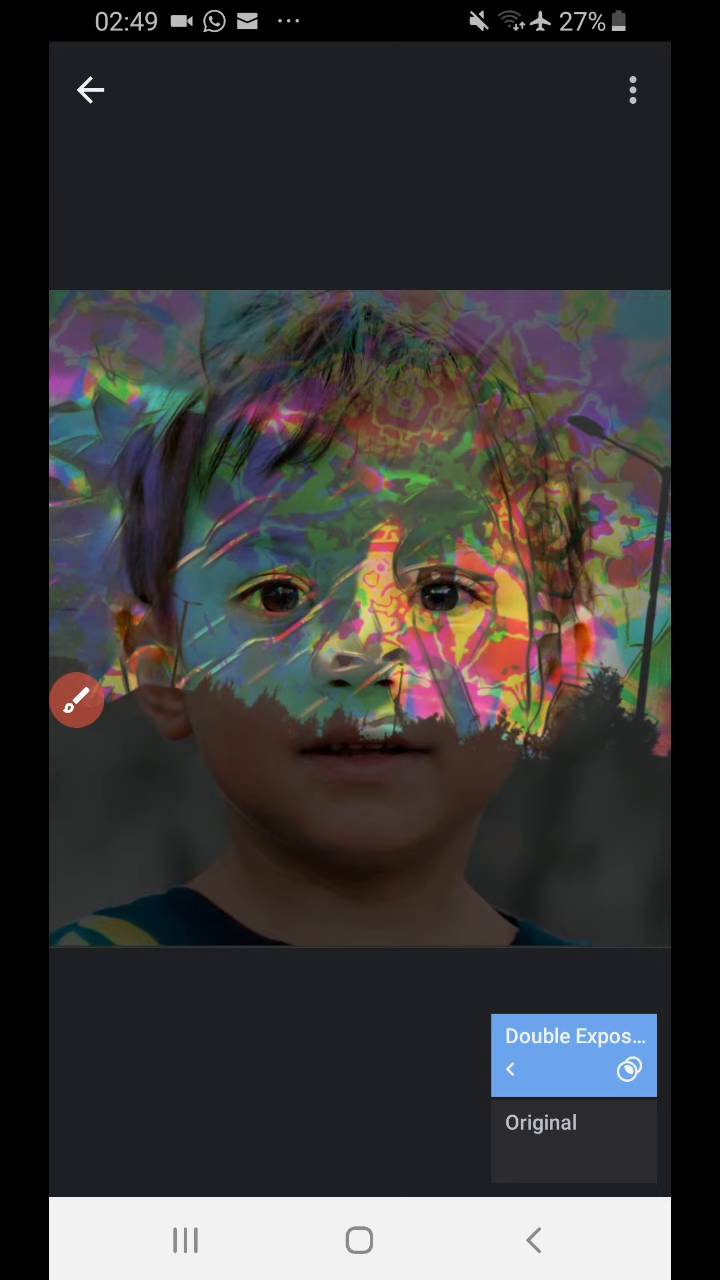
pyautogui.click(76, 700)
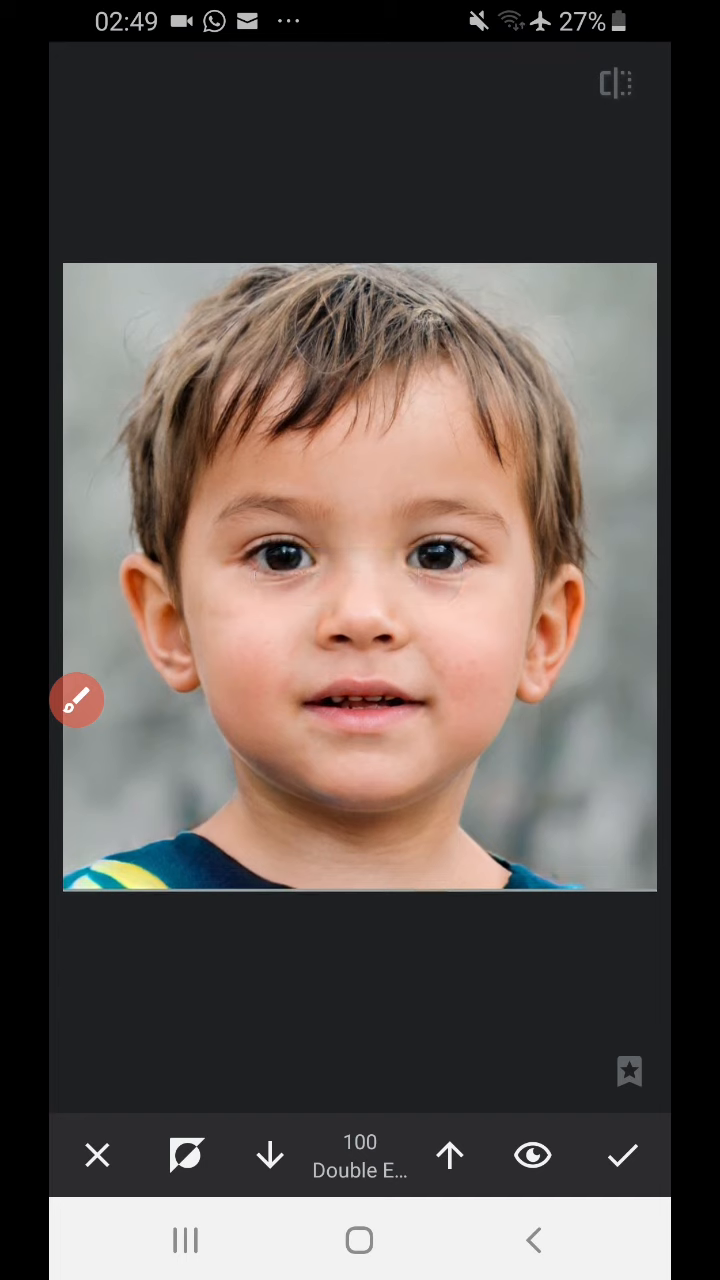
# Paint the Double Exposure mask over the face at strength 100 and check it with the mask view.
pyautogui.click(268, 1156)
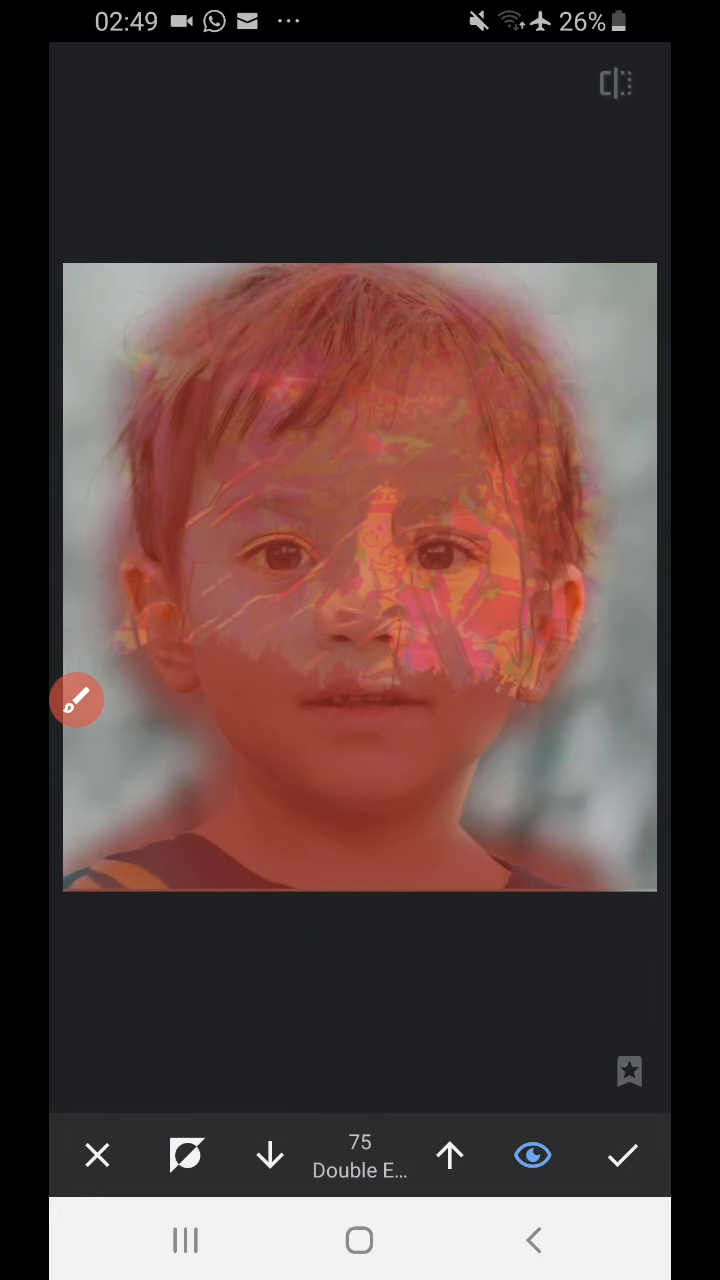
pyautogui.click(268, 1156)
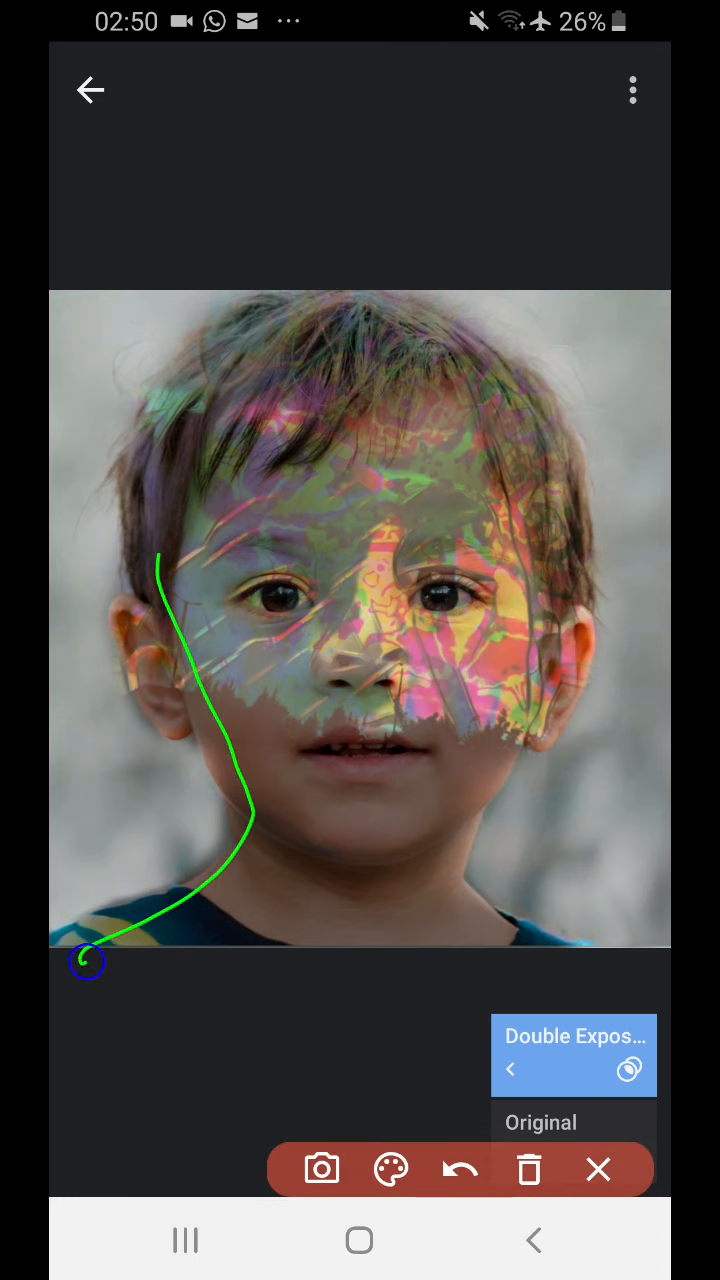
# Review the masked portrait and show the Share, Save, Export and Export as choices.
pyautogui.moveTo(88, 962); pyautogui.dragTo(568, 598)
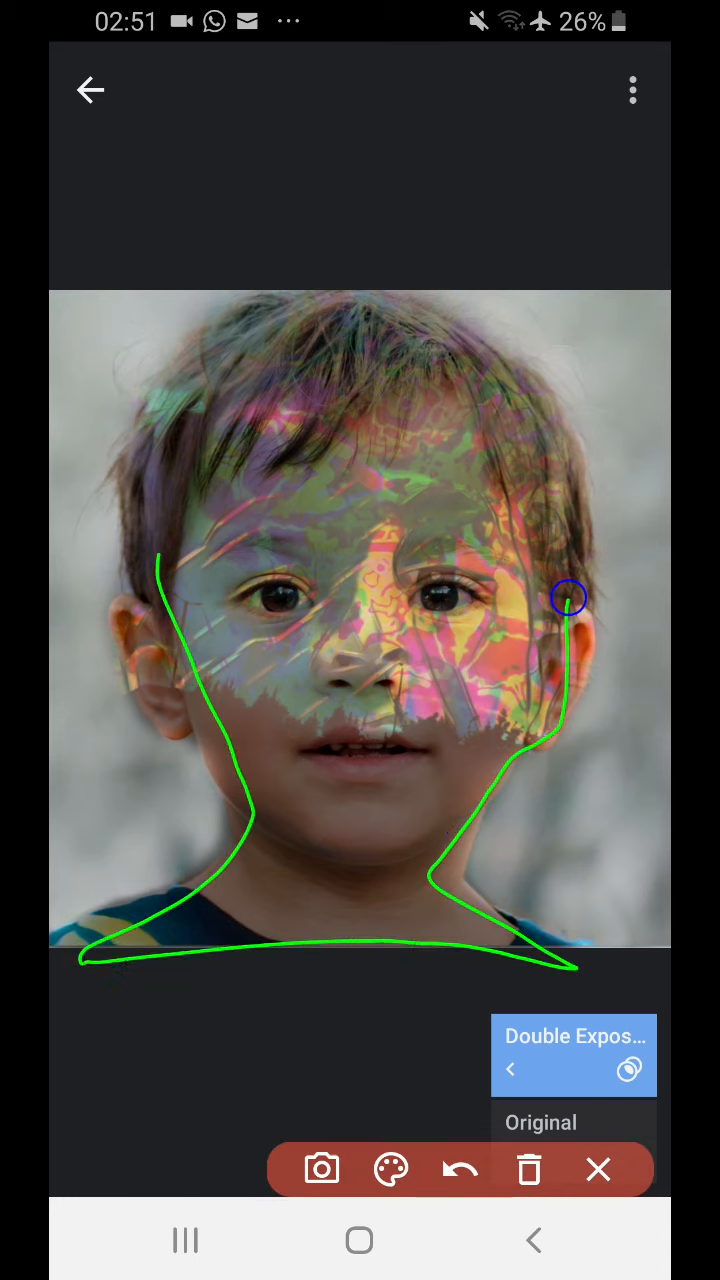
pyautogui.moveTo(564, 598); pyautogui.dragTo(304, 780)
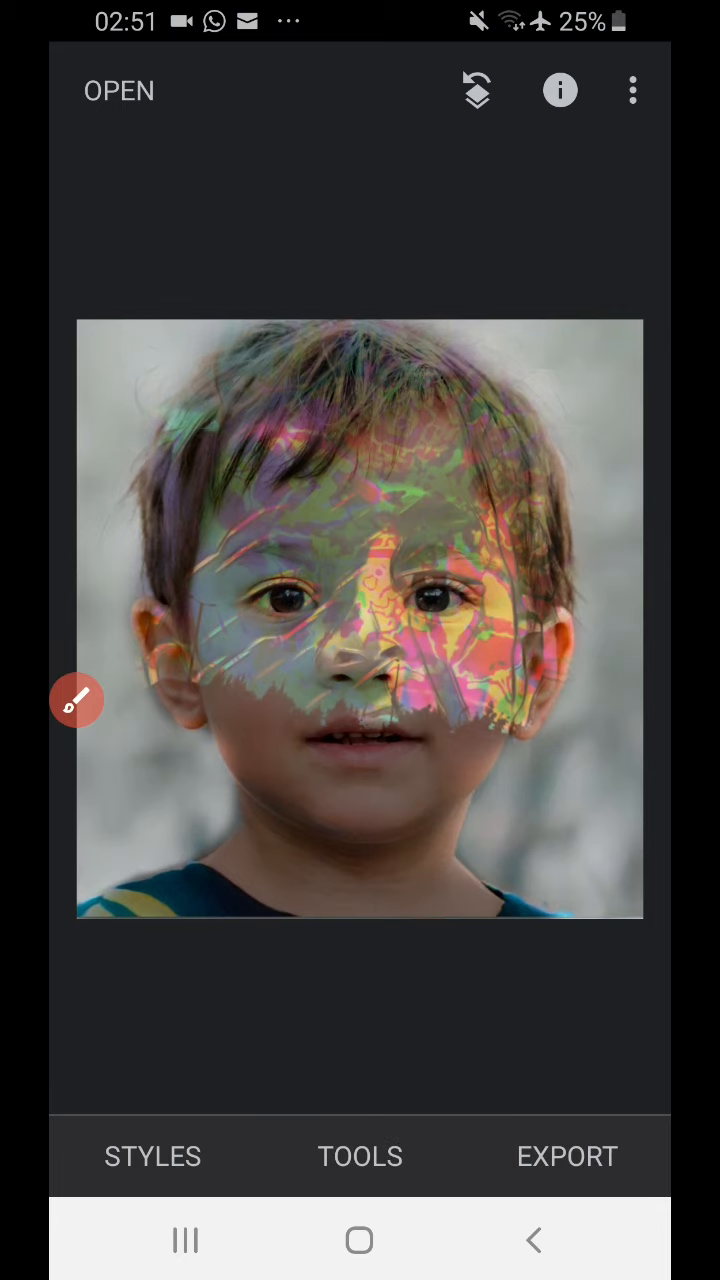
pyautogui.click(566, 1156)
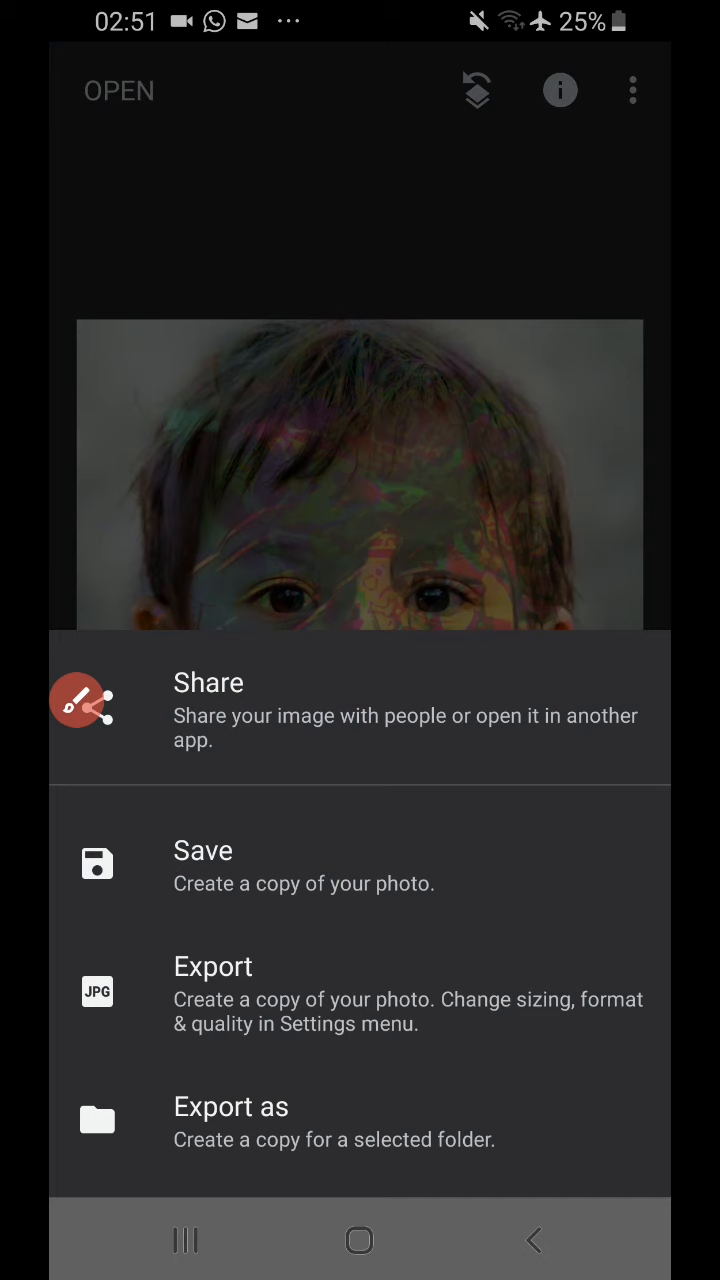